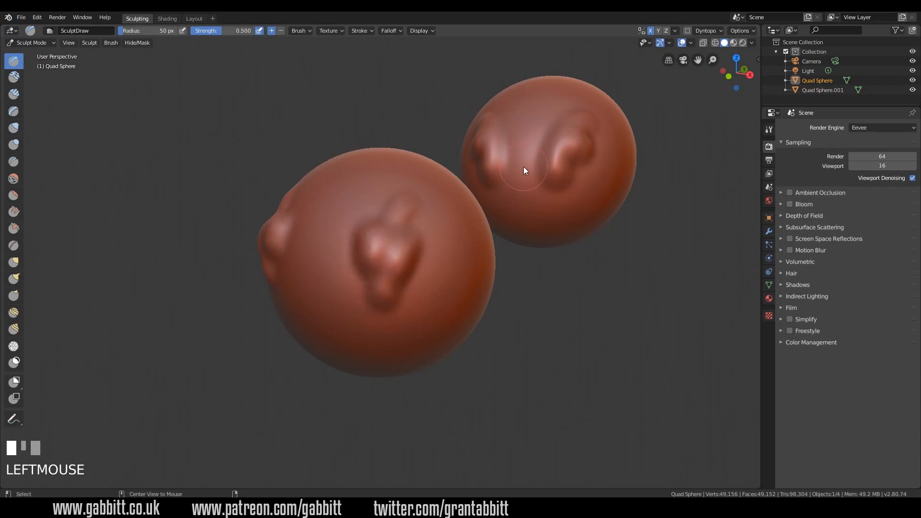
# Step: Sculpt another raised Draw-brush stroke across the front of Quad Sphere.001
pyautogui.moveTo(523, 170); pyautogui.dragTo(575, 165)
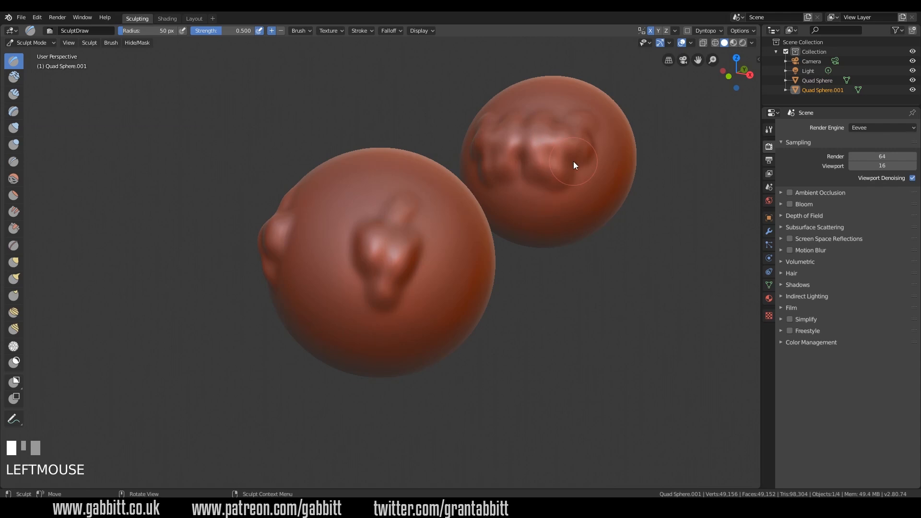
# Step: Start a new Sculpting file from File > New, giving a single smooth quad sphere
pyautogui.click(26, 16)
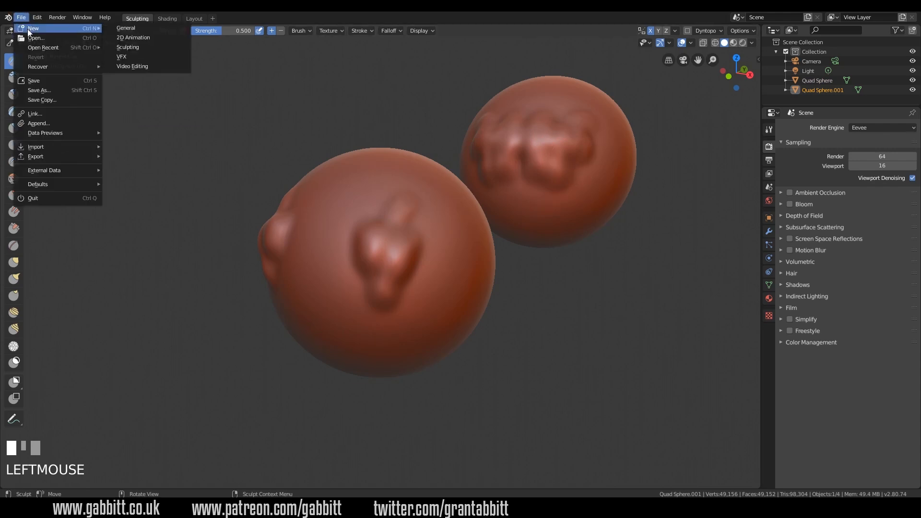
pyautogui.click(34, 28)
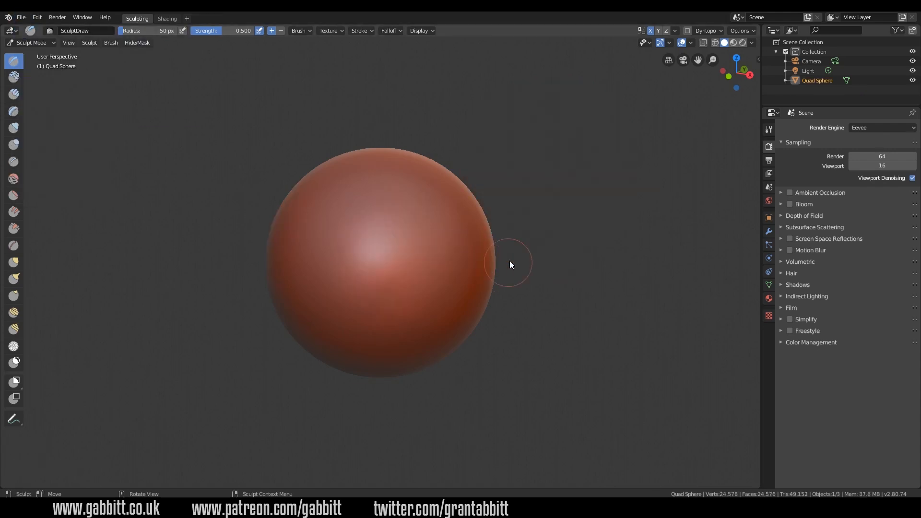
pyautogui.press('N')
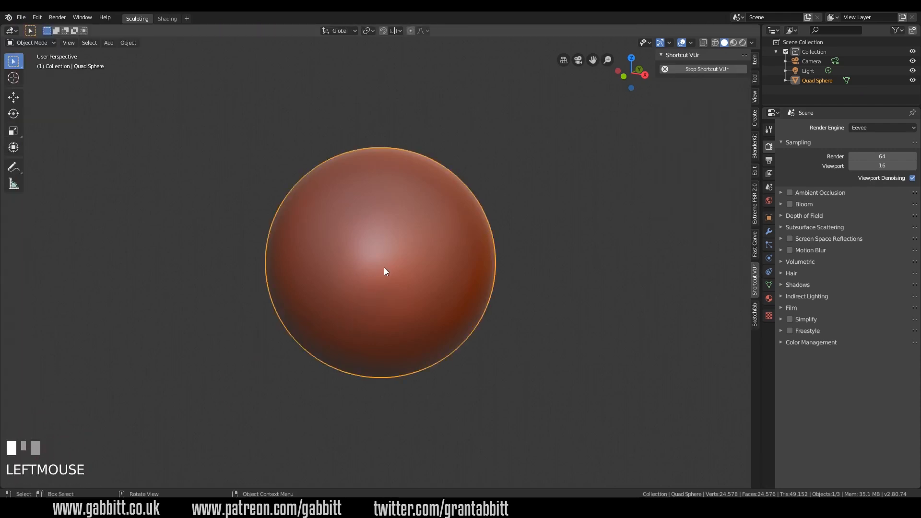
# Step: Move the duplicated sphere off to the right and disable Edit > Lock Object Modes
pyautogui.moveTo(385, 272); pyautogui.dragTo(629, 207)
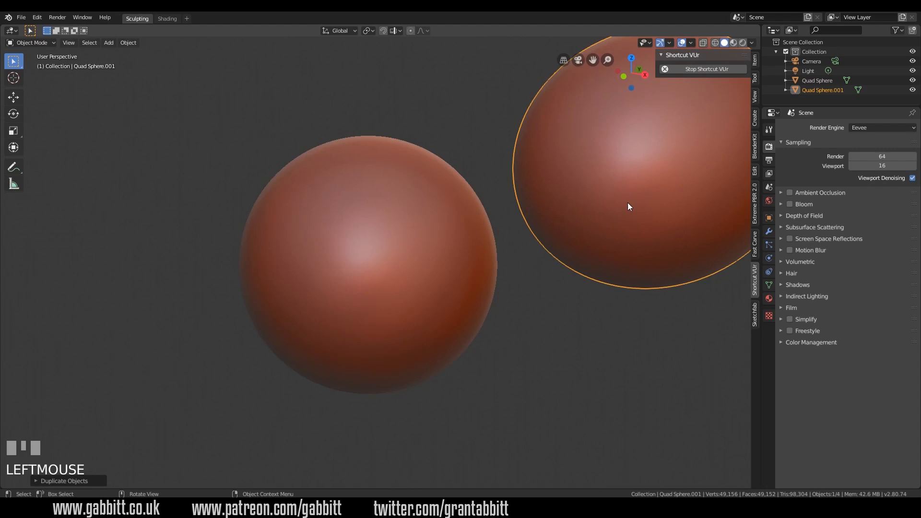
pyautogui.scroll(-3)
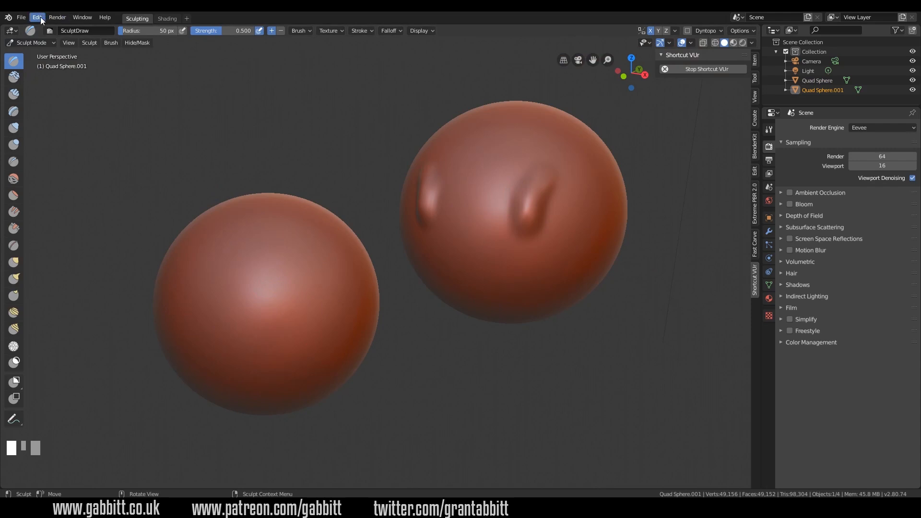
pyautogui.click(38, 17)
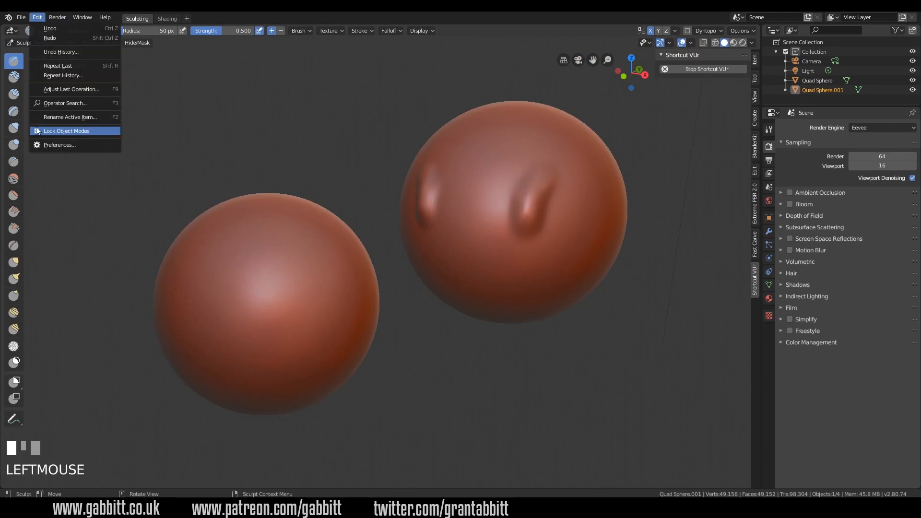
pyautogui.click(301, 306)
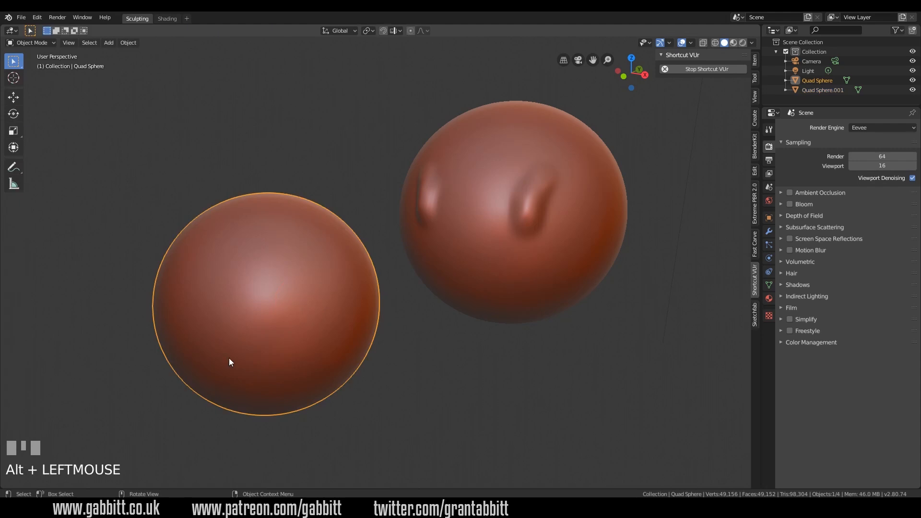
# Step: Enter Sculpt Mode on Quad Sphere, switch to Quad Sphere.001 and sculpt raised strokes on it
pyautogui.click(23, 46)
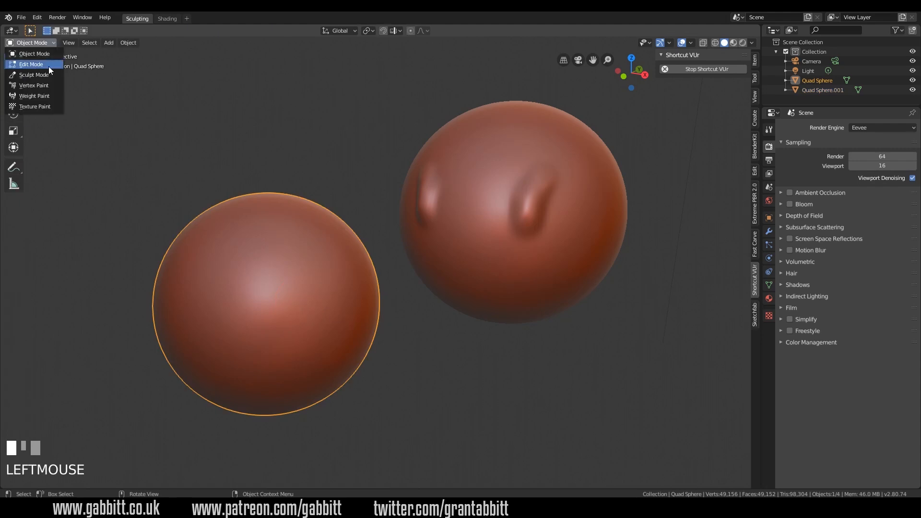
pyautogui.click(35, 74)
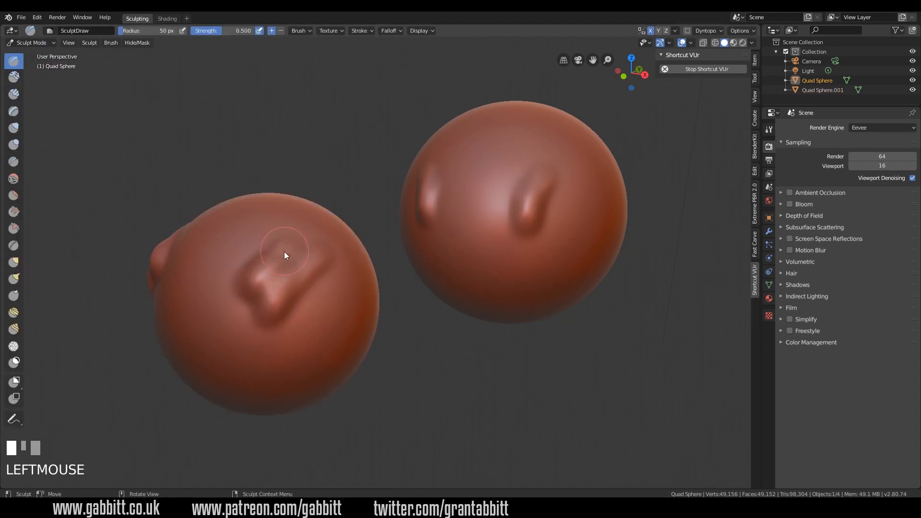
pyautogui.click(537, 197)
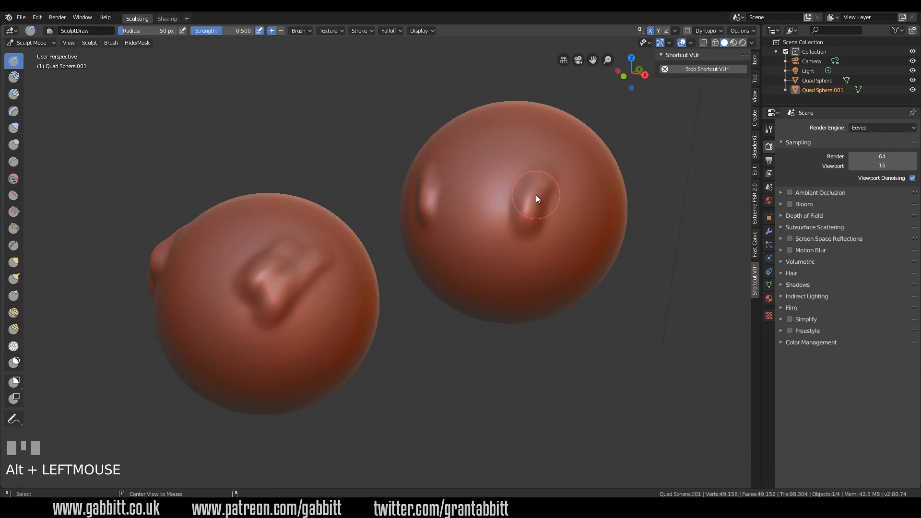
pyautogui.moveTo(534, 196); pyautogui.dragTo(580, 244)
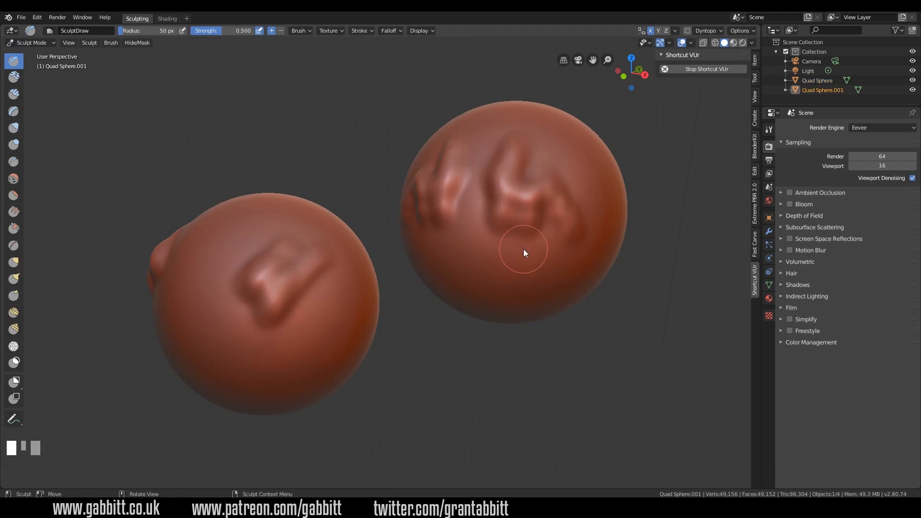
pyautogui.click(38, 15)
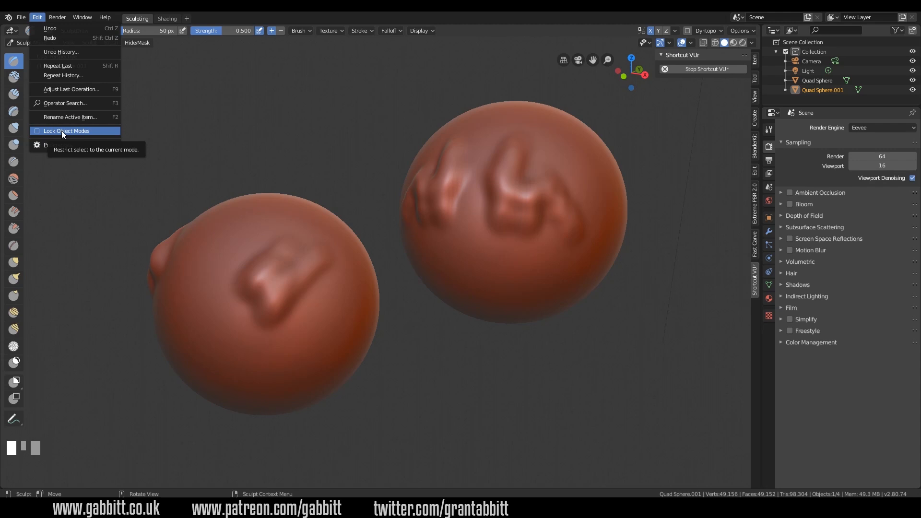